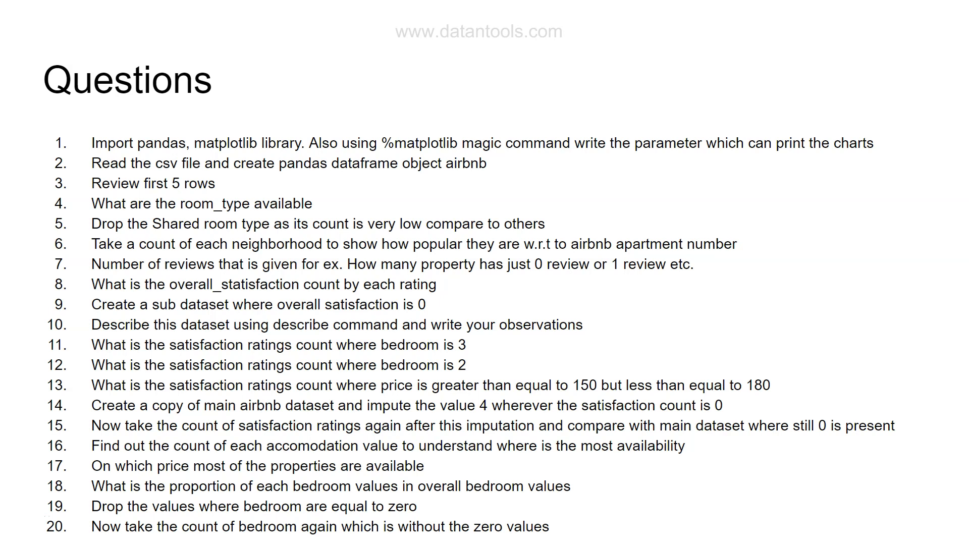
pyautogui.moveTo(124, 226)
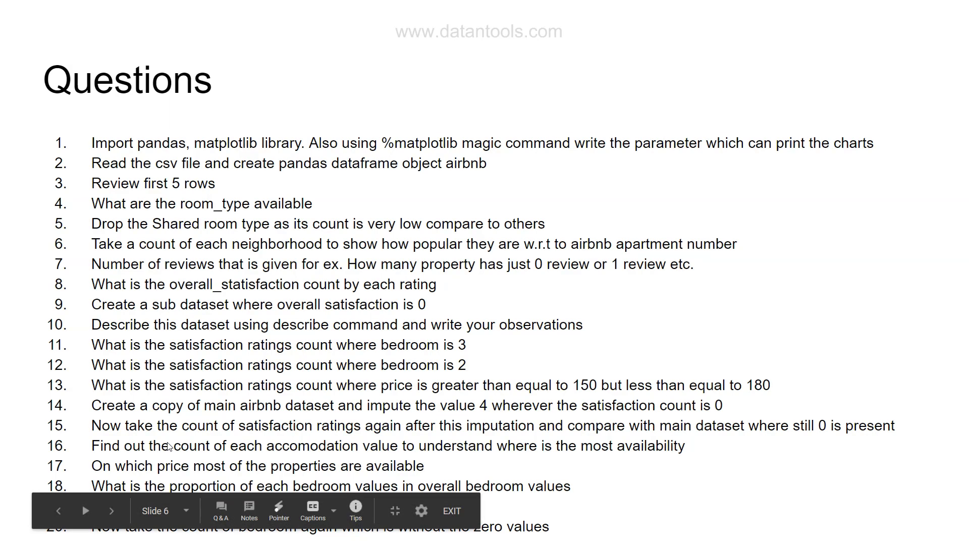
pyautogui.moveTo(166, 471)
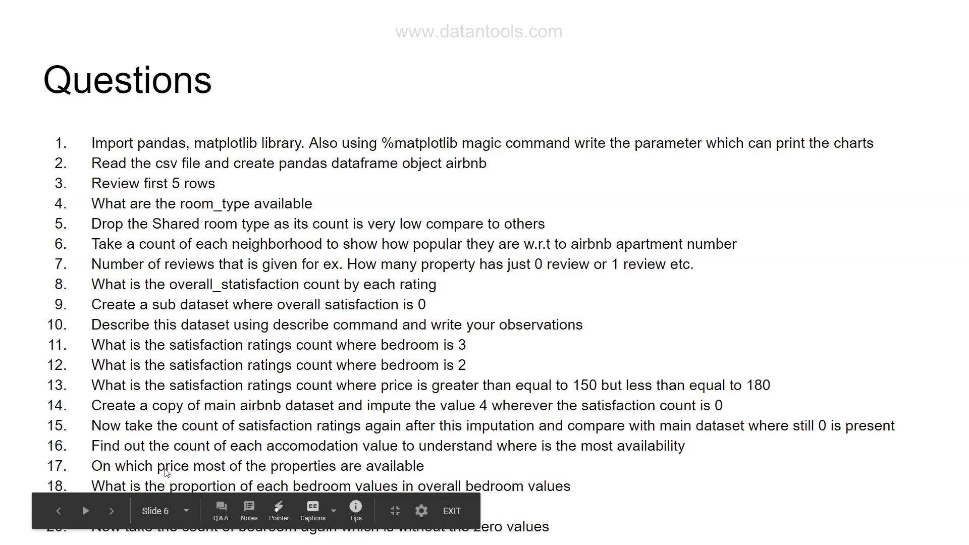
pyautogui.moveTo(224, 473)
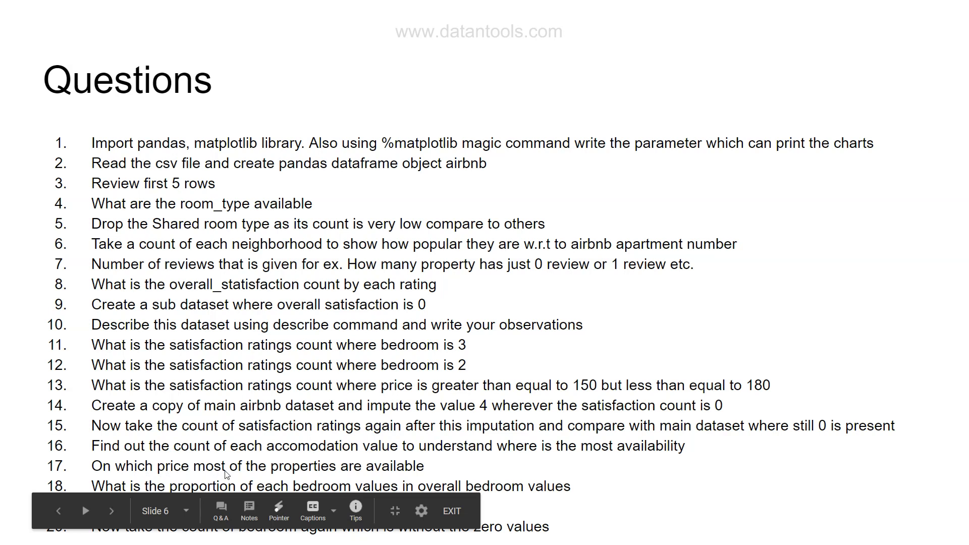
pyautogui.moveTo(269, 452)
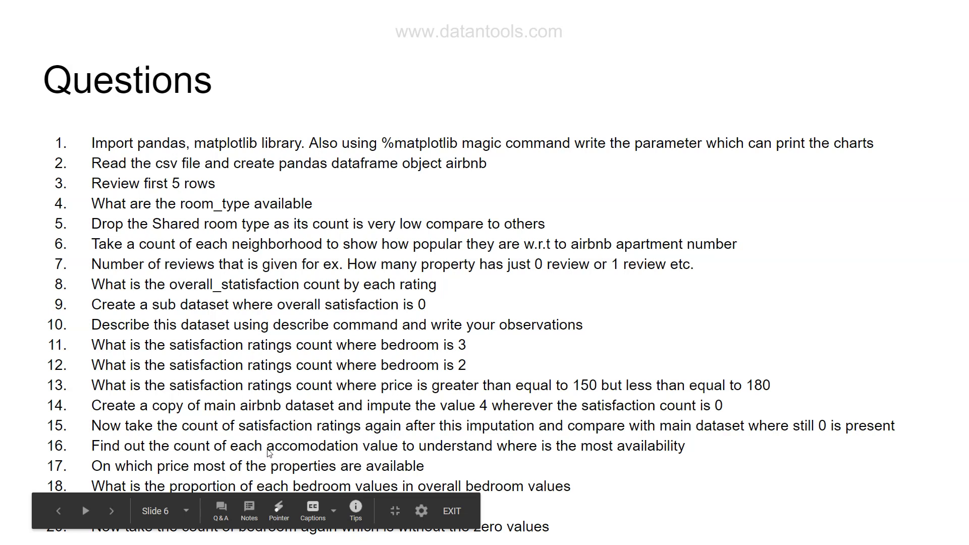
pyautogui.moveTo(457, 488)
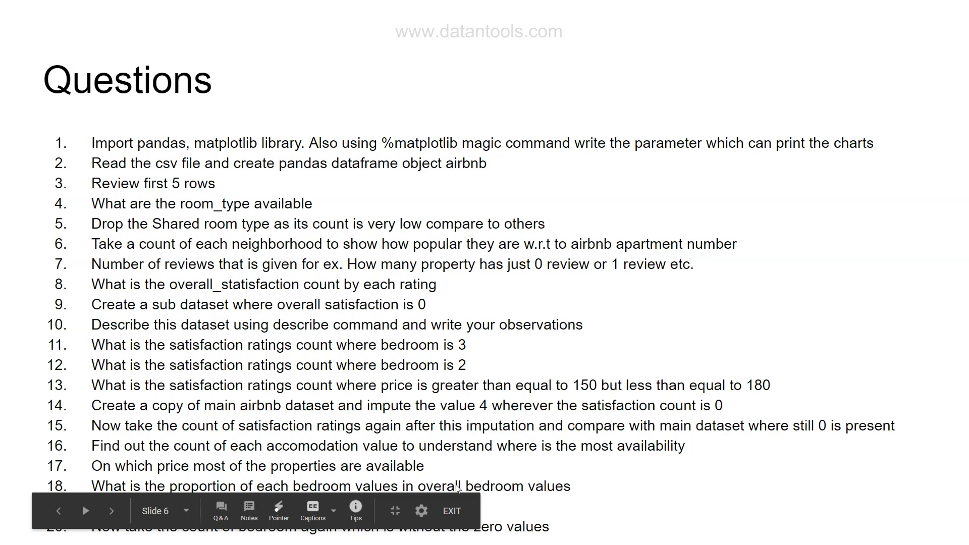
# Navigate the presenter controls to land on the Questions 21–23 slide and dismiss the shortcuts list.
pyautogui.click(422, 510)
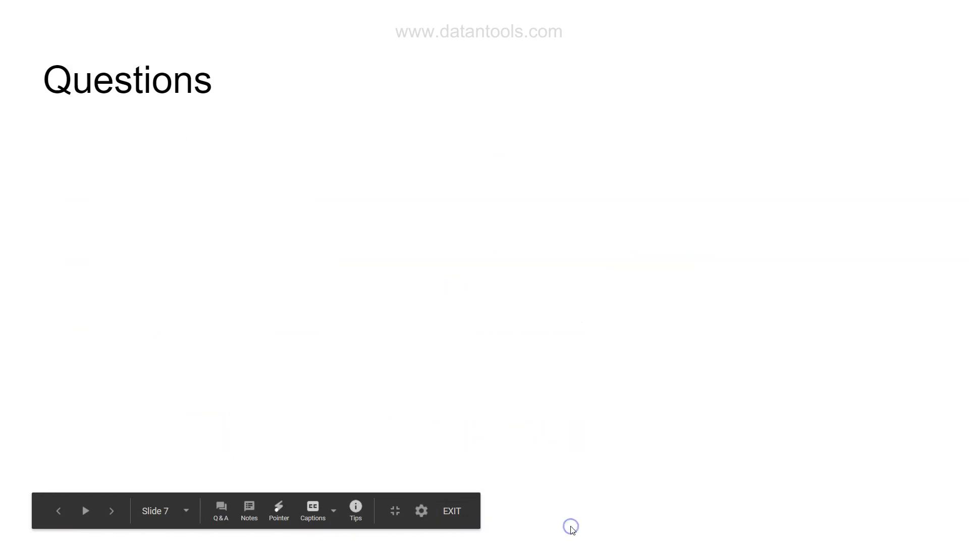
pyautogui.click(59, 511)
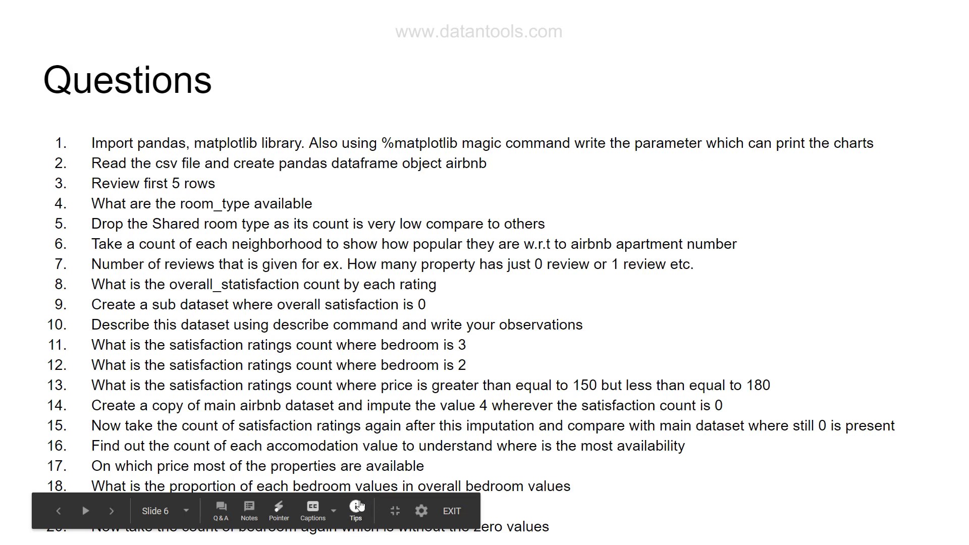
pyautogui.click(355, 511)
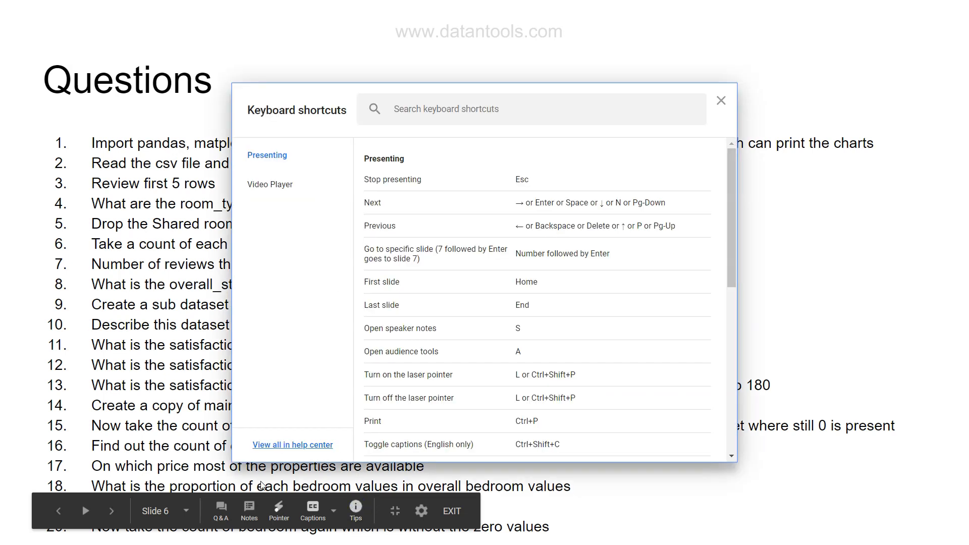
pyautogui.click(721, 100)
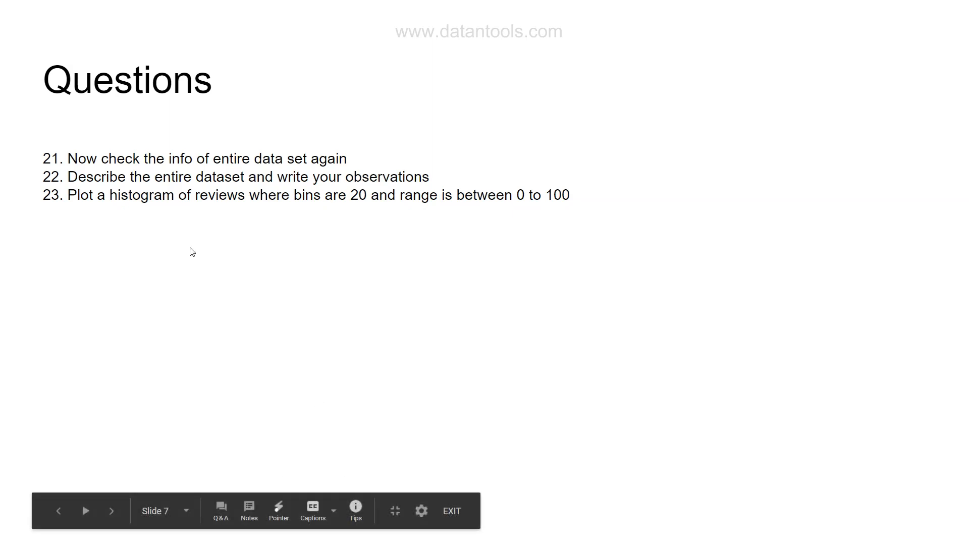
pyautogui.moveTo(252, 210)
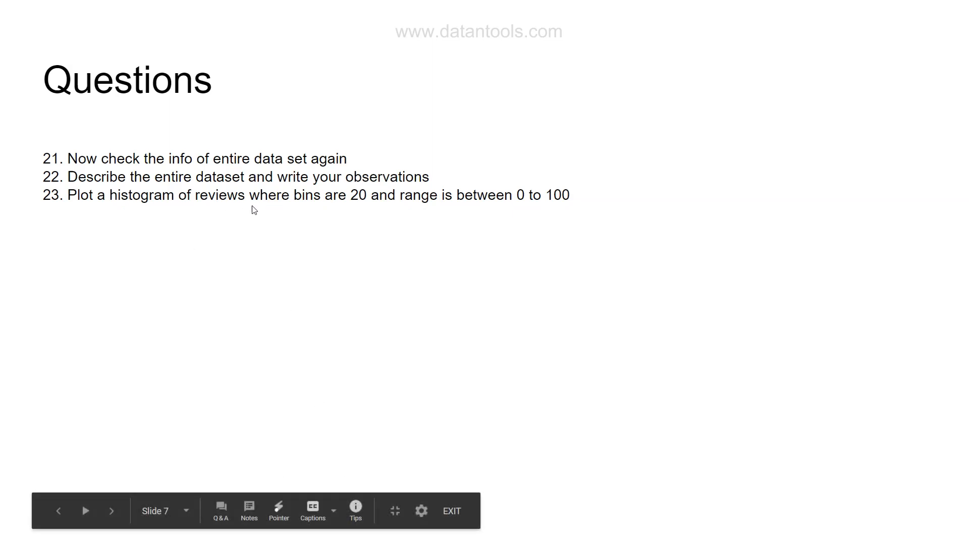
pyautogui.moveTo(398, 206)
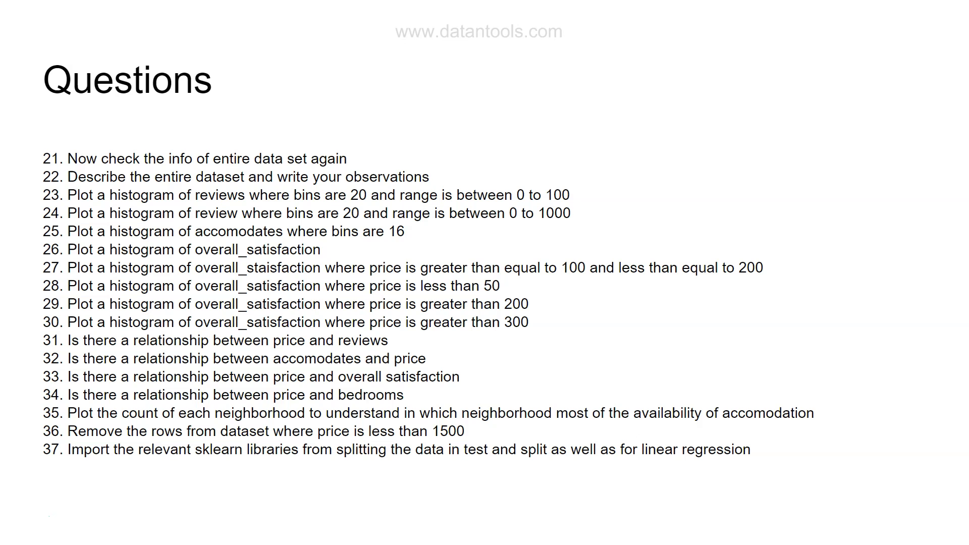
pyautogui.moveTo(494, 457)
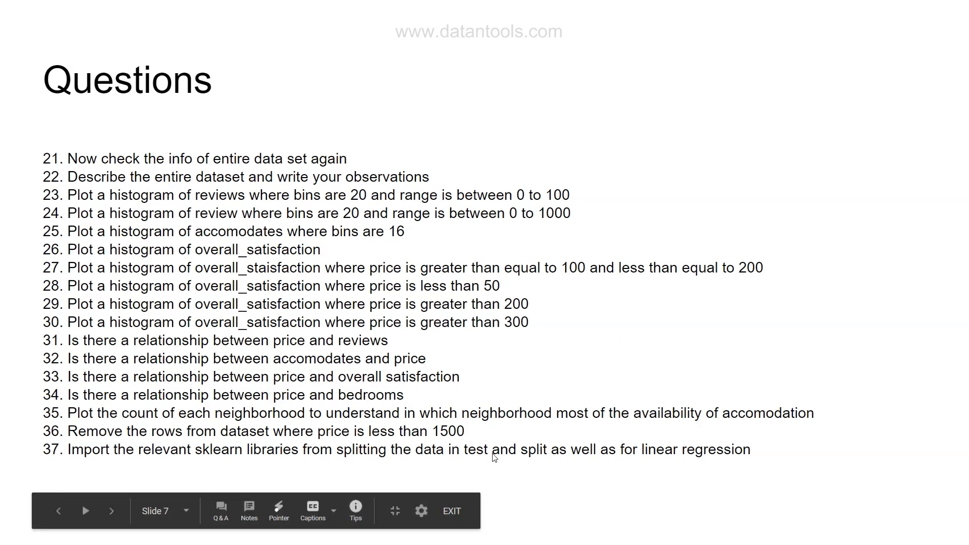
pyautogui.moveTo(457, 460)
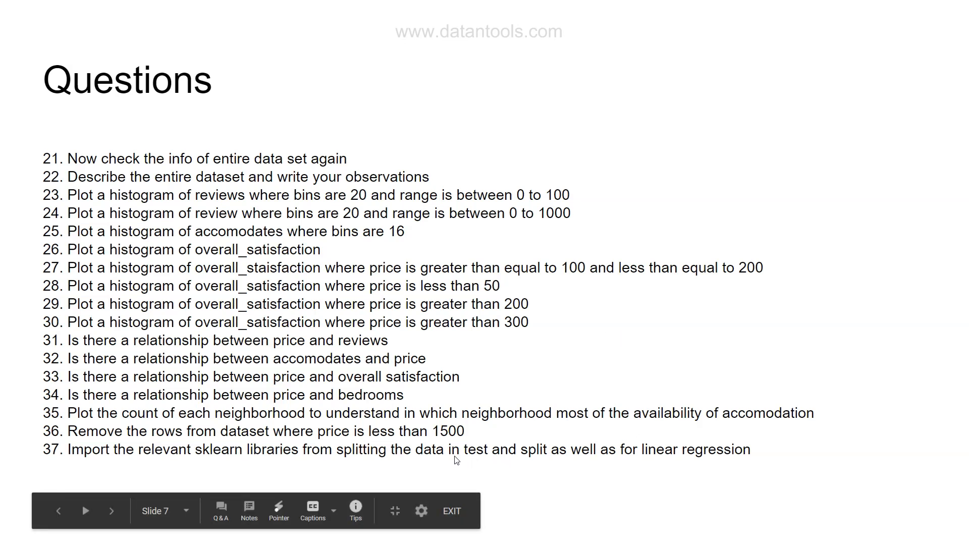
pyautogui.moveTo(525, 456)
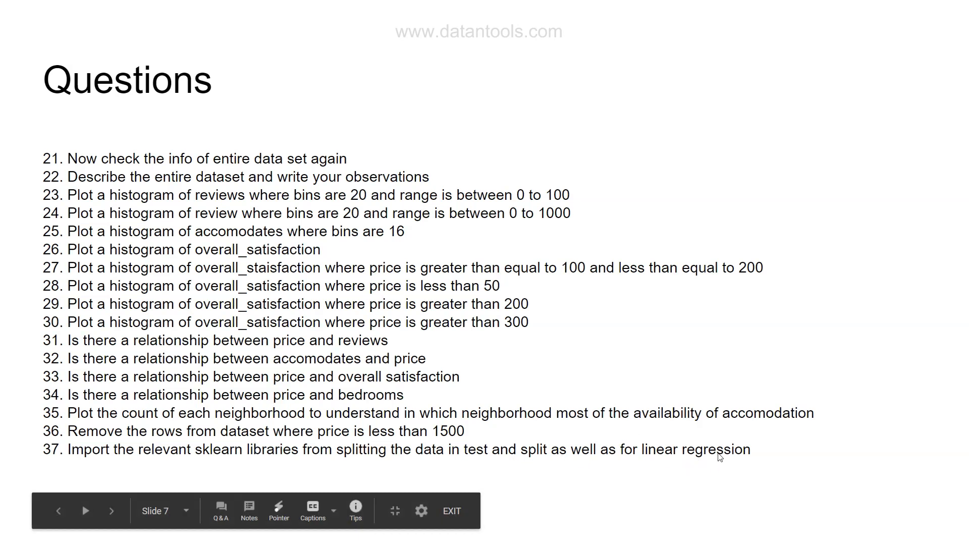
pyautogui.moveTo(641, 450)
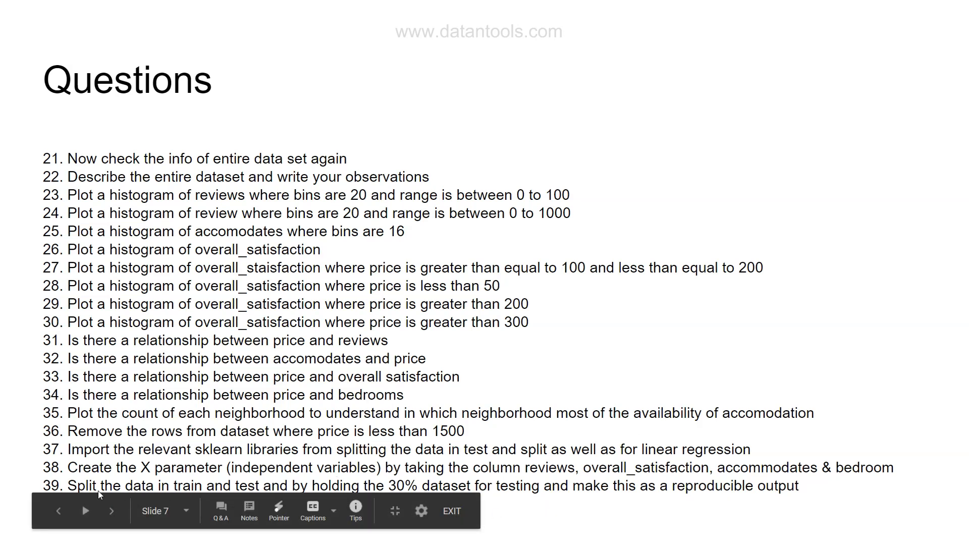
pyautogui.moveTo(230, 491)
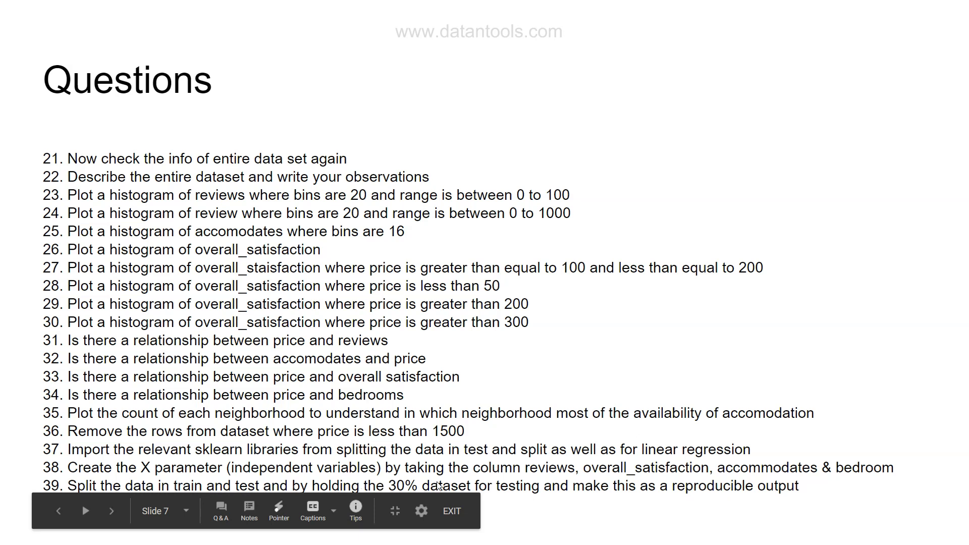
pyautogui.moveTo(550, 494)
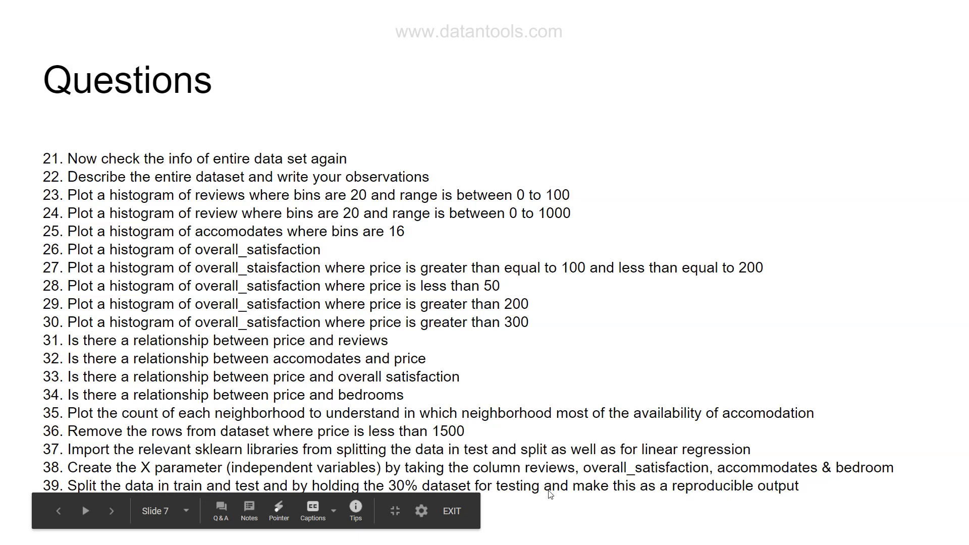